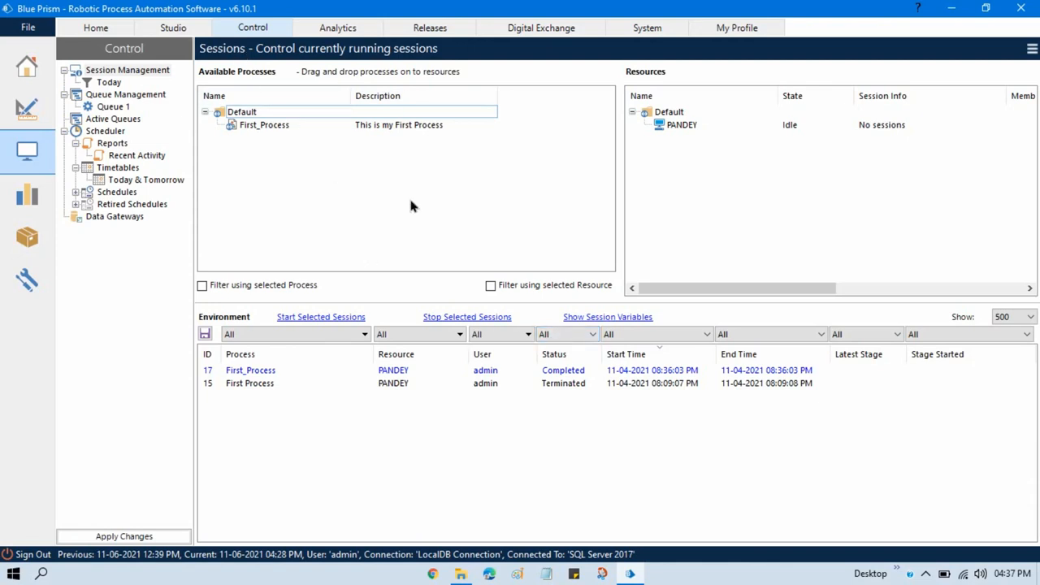
Show the Studio area listing Centrix Data Solution, First_Process and Notepad
{"action": "left_click", "coordinate": [173, 27]}
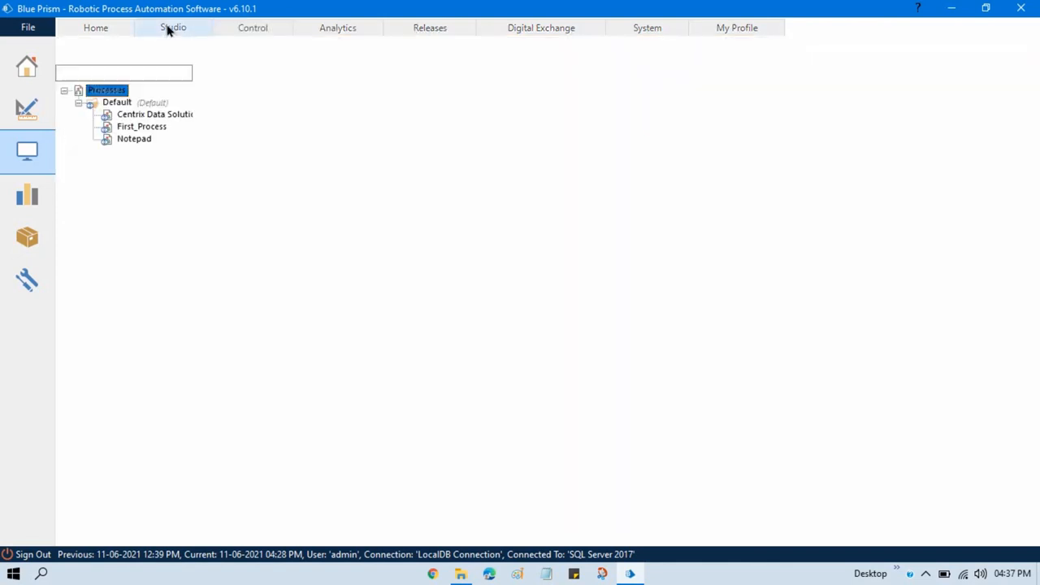
{"action": "left_click", "coordinate": [173, 27]}
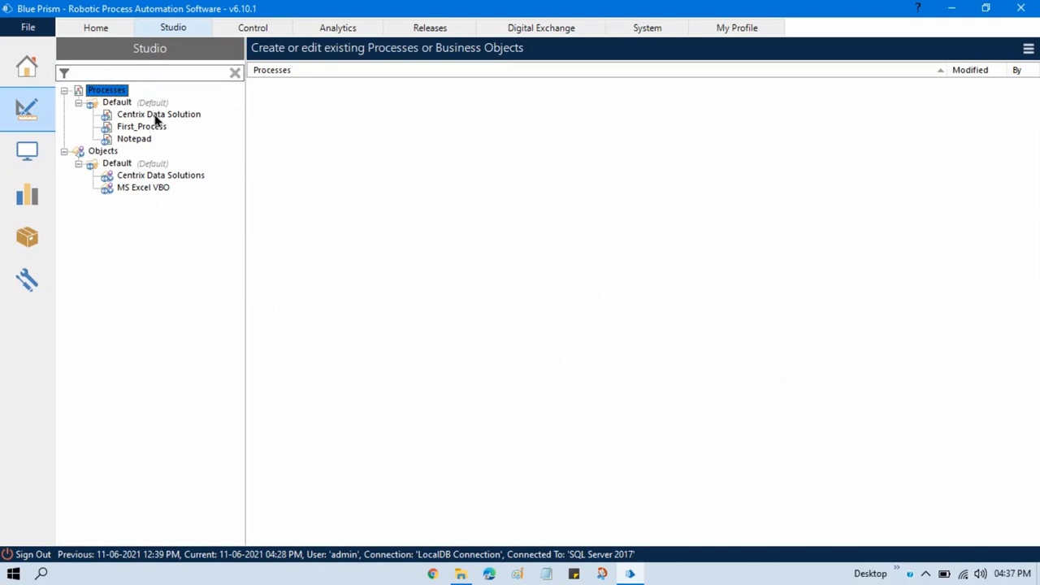
{"action": "mouse_move", "coordinate": [163, 189]}
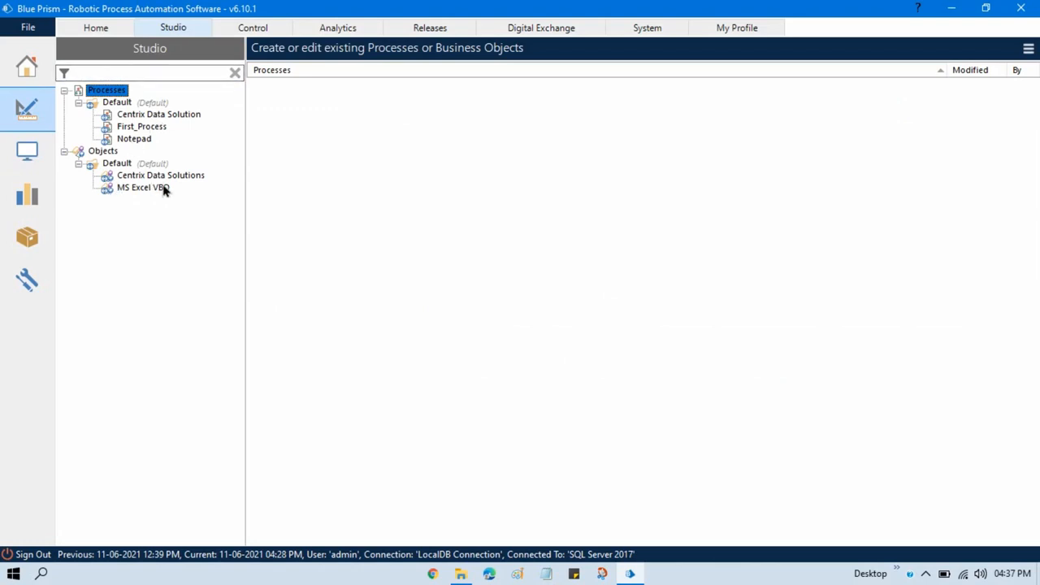
{"action": "mouse_move", "coordinate": [161, 214]}
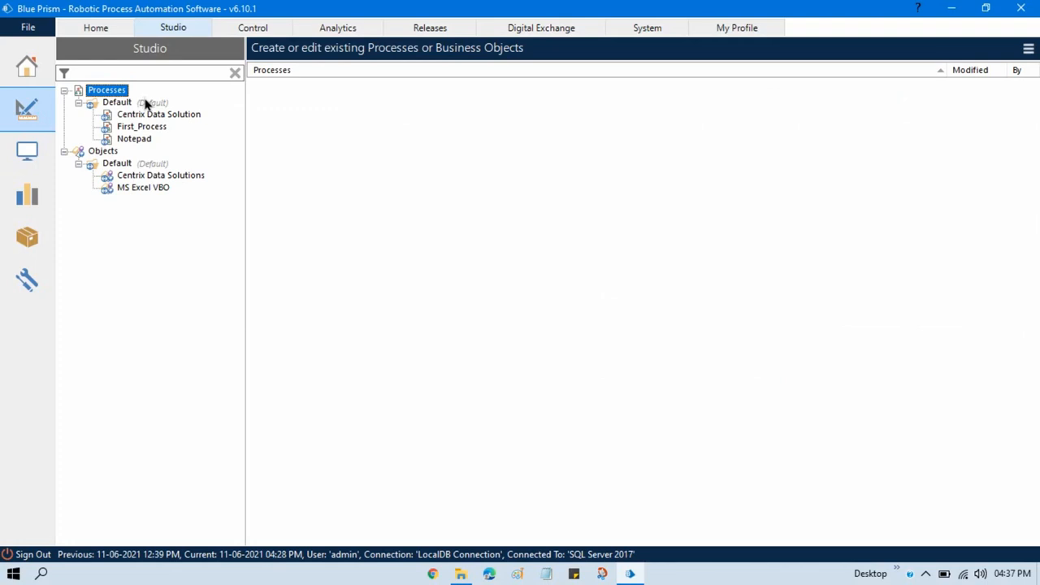
{"action": "mouse_move", "coordinate": [144, 116]}
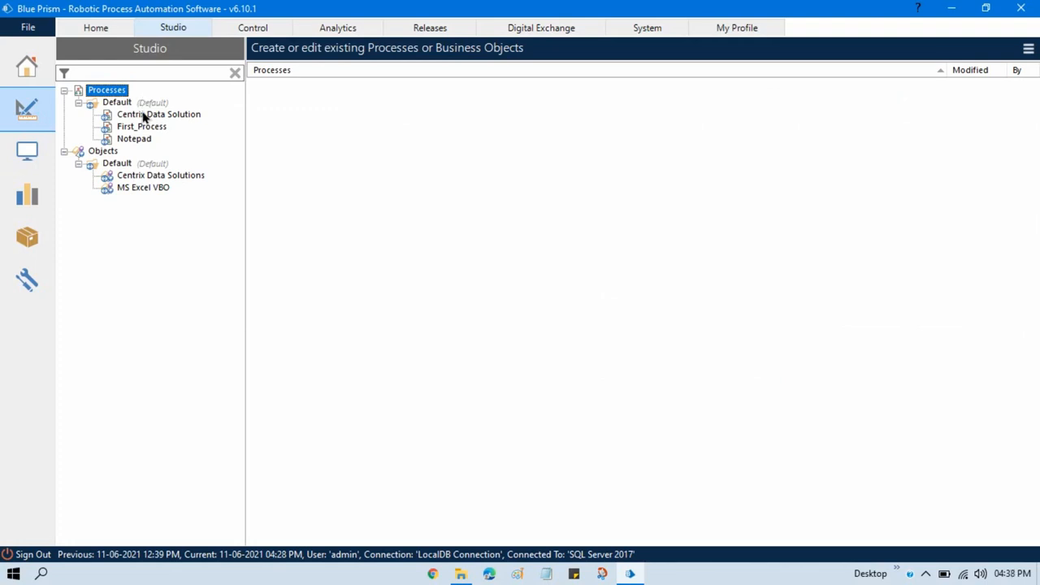
Bring Centrix Data Solution into Process Studio for editing
{"action": "double_click", "coordinate": [158, 114]}
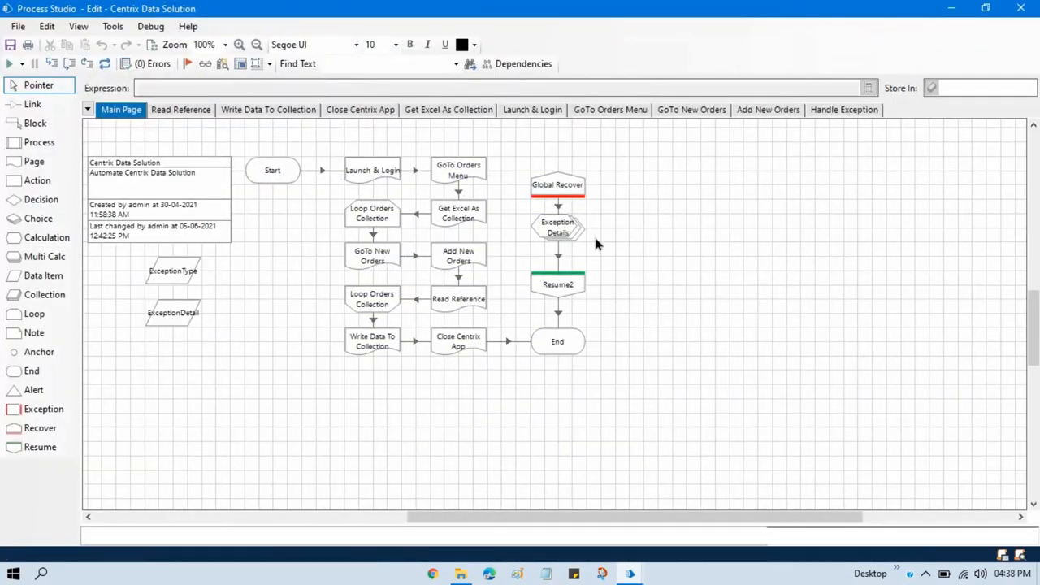
{"action": "mouse_move", "coordinate": [693, 190]}
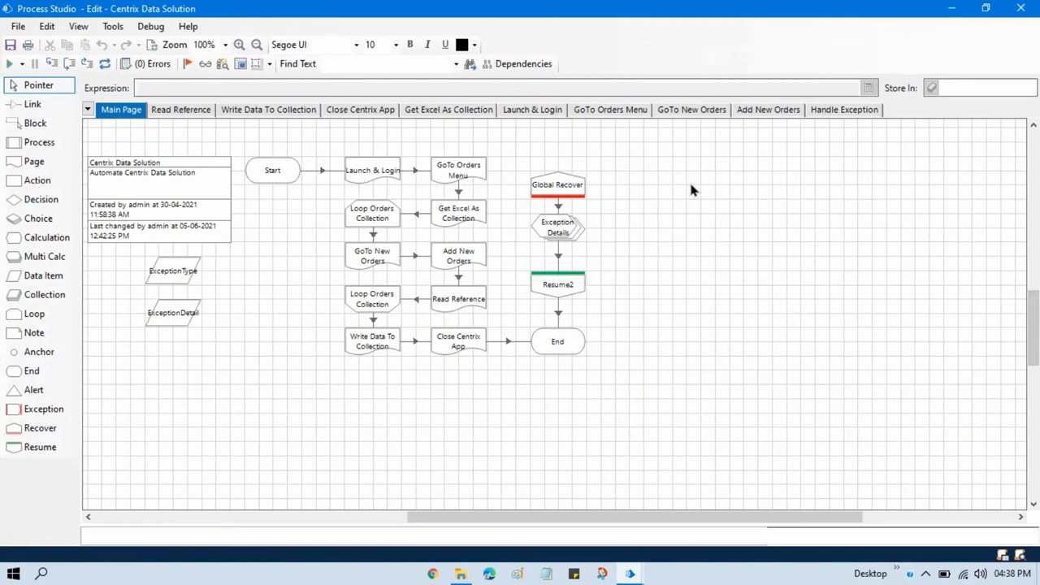
{"action": "mouse_move", "coordinate": [644, 405]}
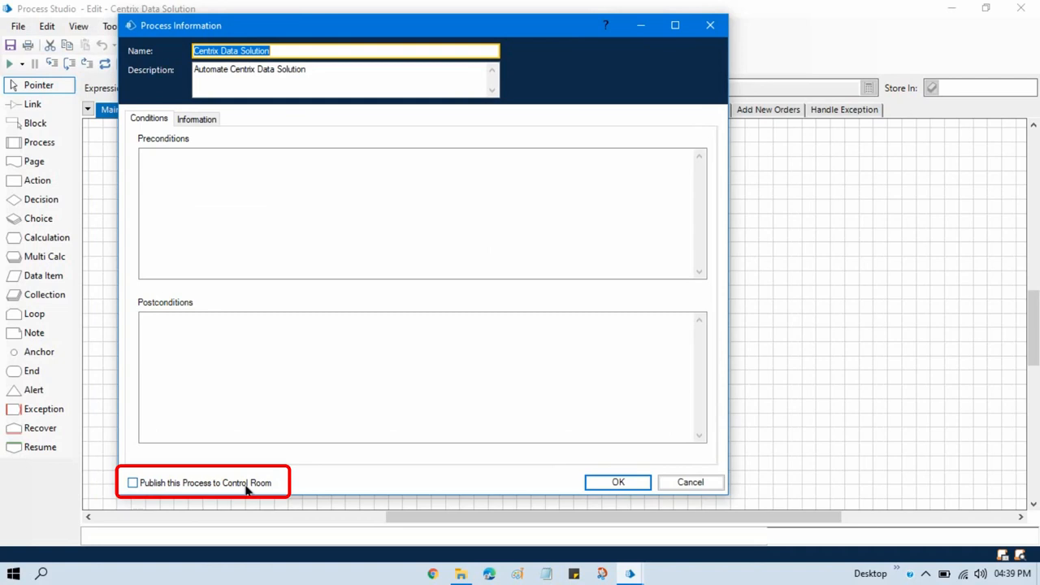
Mark Centrix Data Solution to publish to Control Room and confirm
{"action": "left_click", "coordinate": [132, 482]}
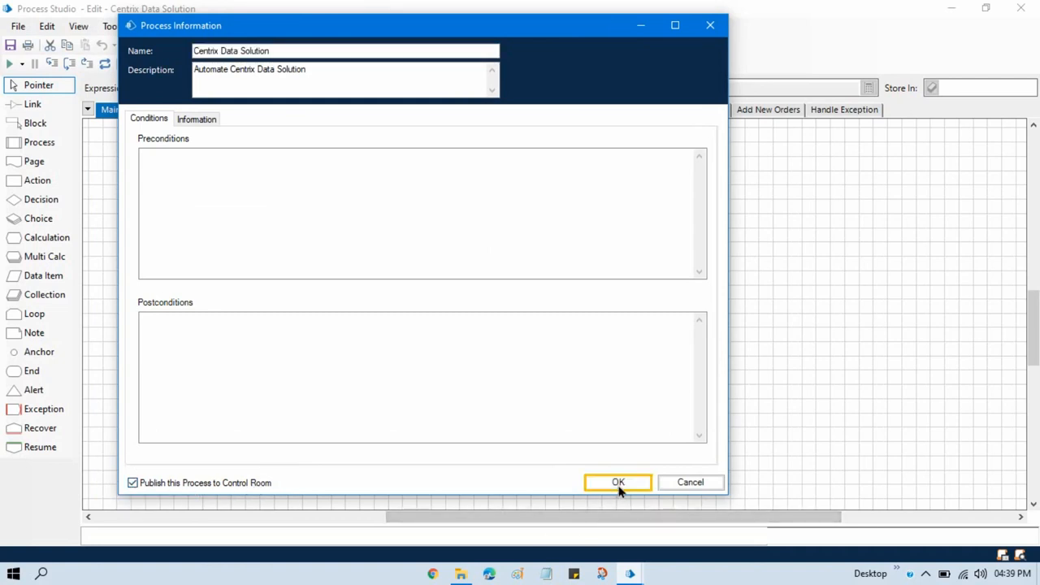
{"action": "left_click", "coordinate": [618, 482]}
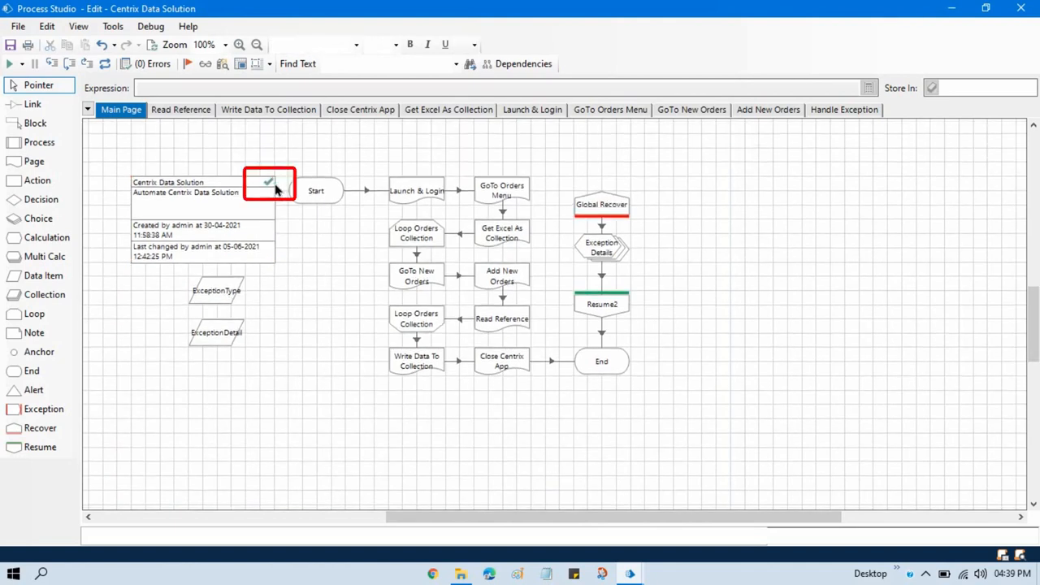
{"action": "mouse_move", "coordinate": [329, 400]}
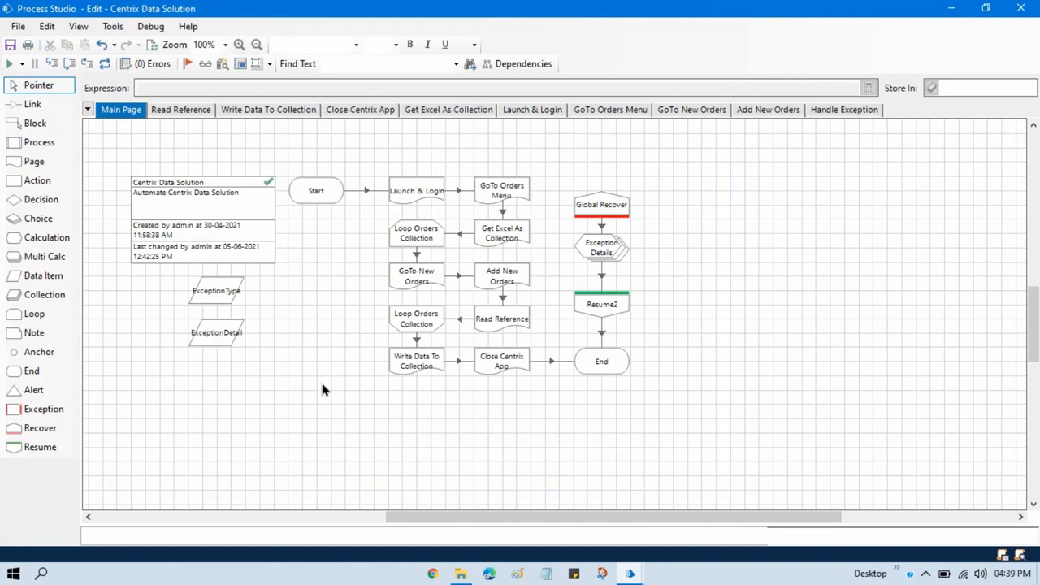
{"action": "mouse_move", "coordinate": [240, 249]}
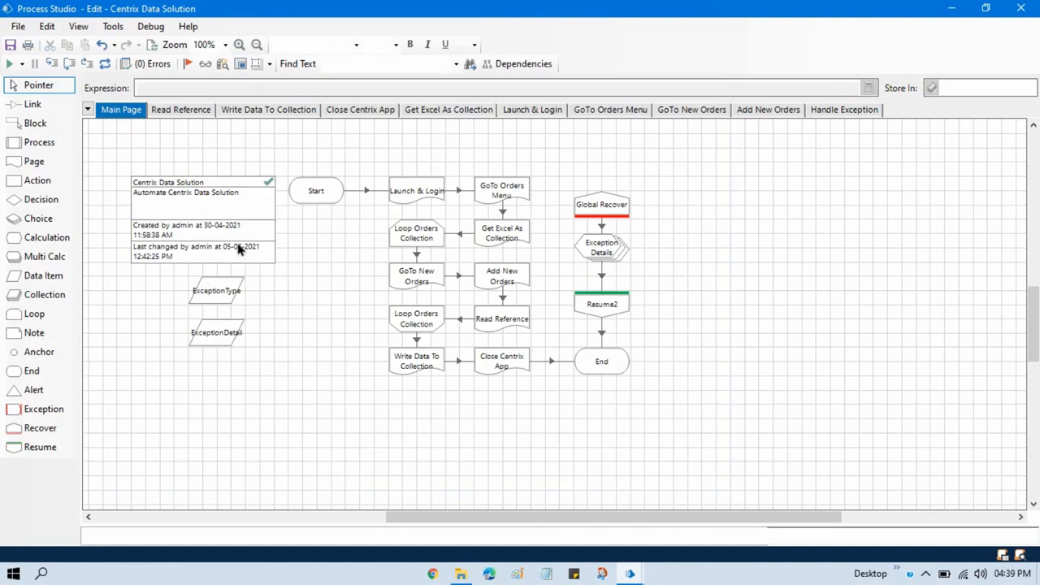
{"action": "mouse_move", "coordinate": [423, 414]}
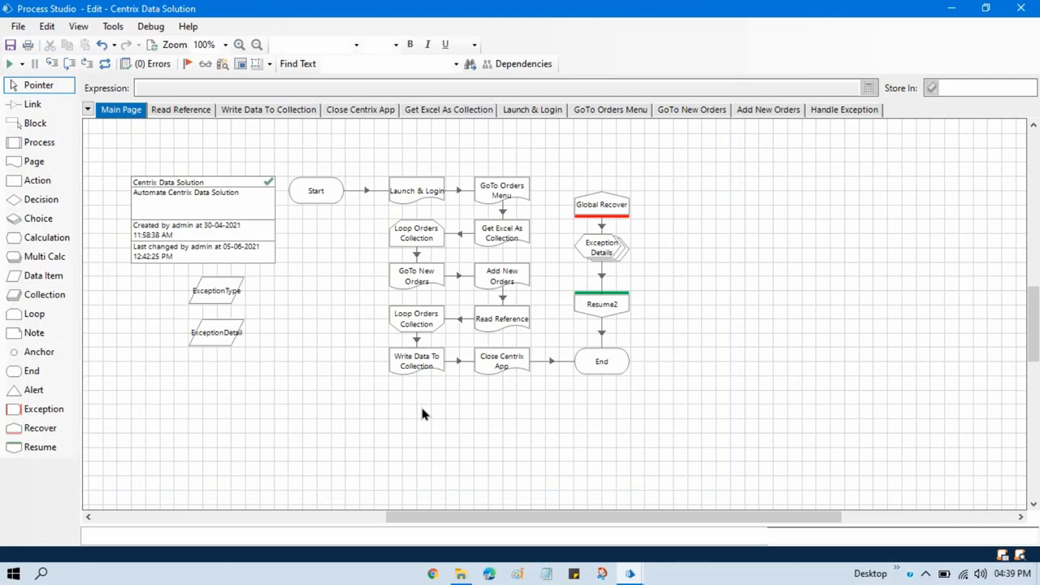
{"action": "mouse_move", "coordinate": [227, 214]}
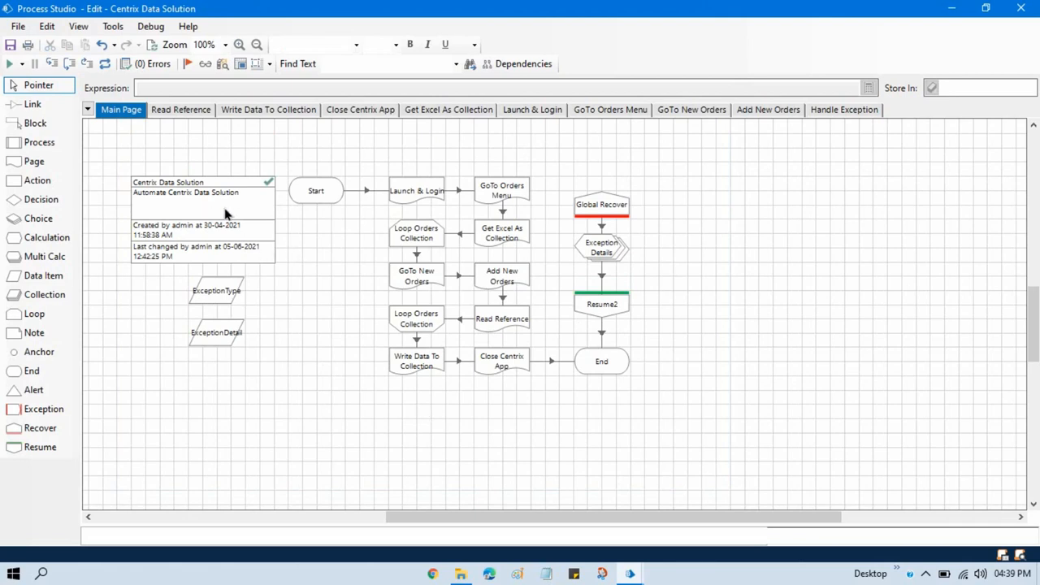
{"action": "mouse_move", "coordinate": [229, 211]}
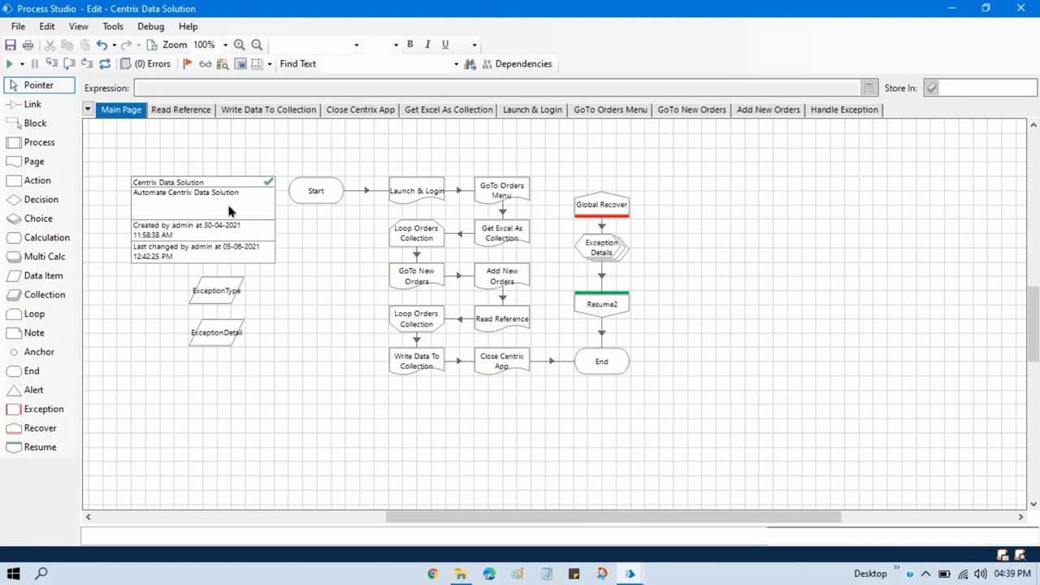
{"action": "left_click", "coordinate": [180, 109]}
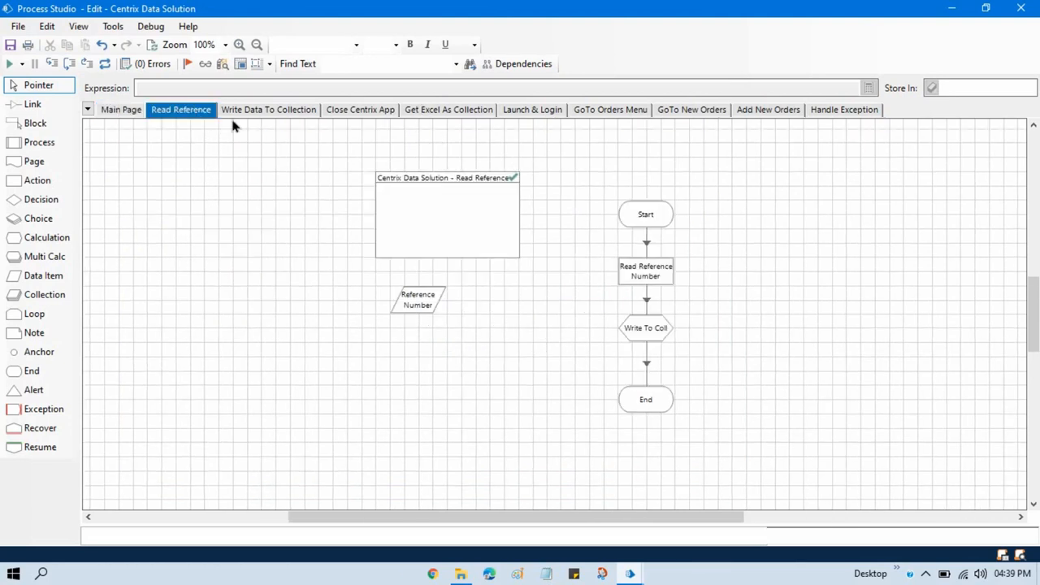
{"action": "left_click", "coordinate": [446, 219]}
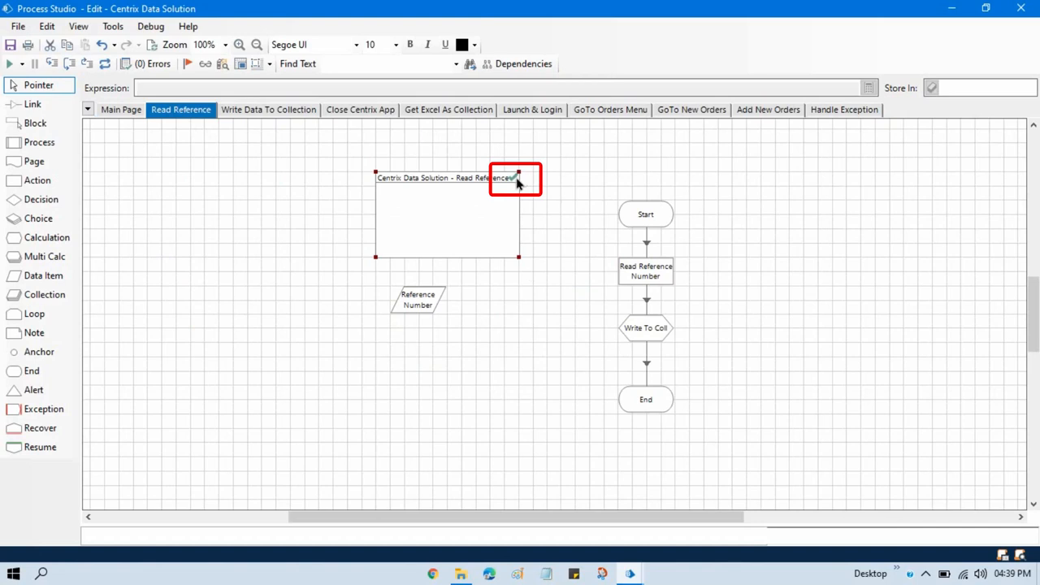
{"action": "left_click", "coordinate": [121, 109]}
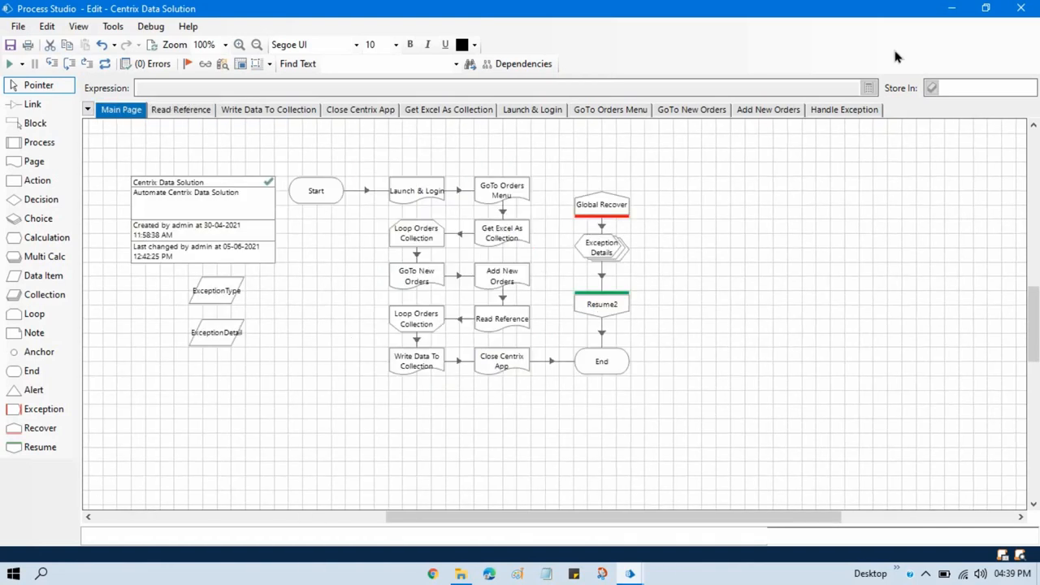
{"action": "mouse_move", "coordinate": [793, 321]}
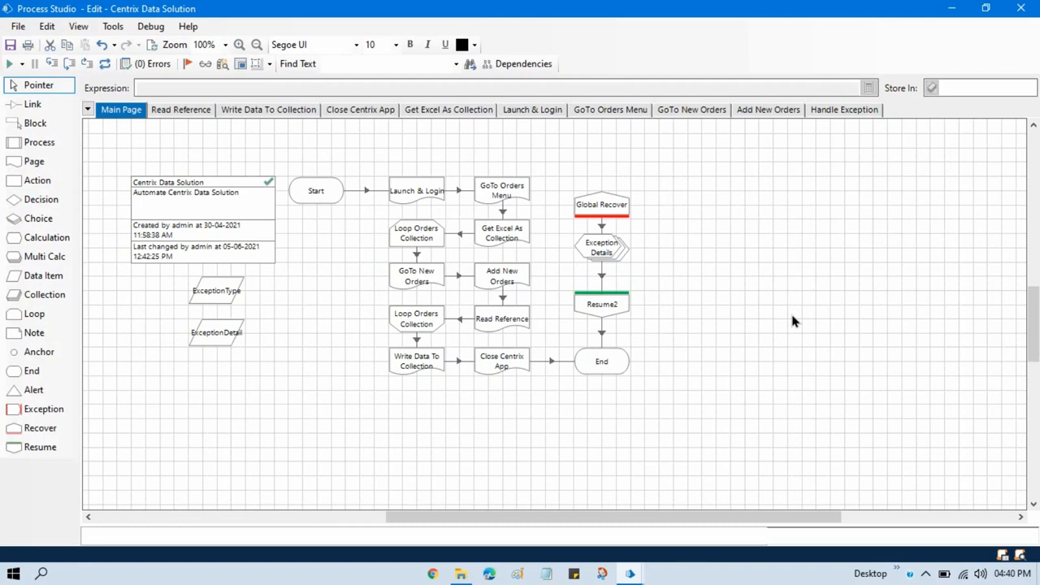
Save the process with the edit summary 'Published'
{"action": "left_click", "coordinate": [11, 45]}
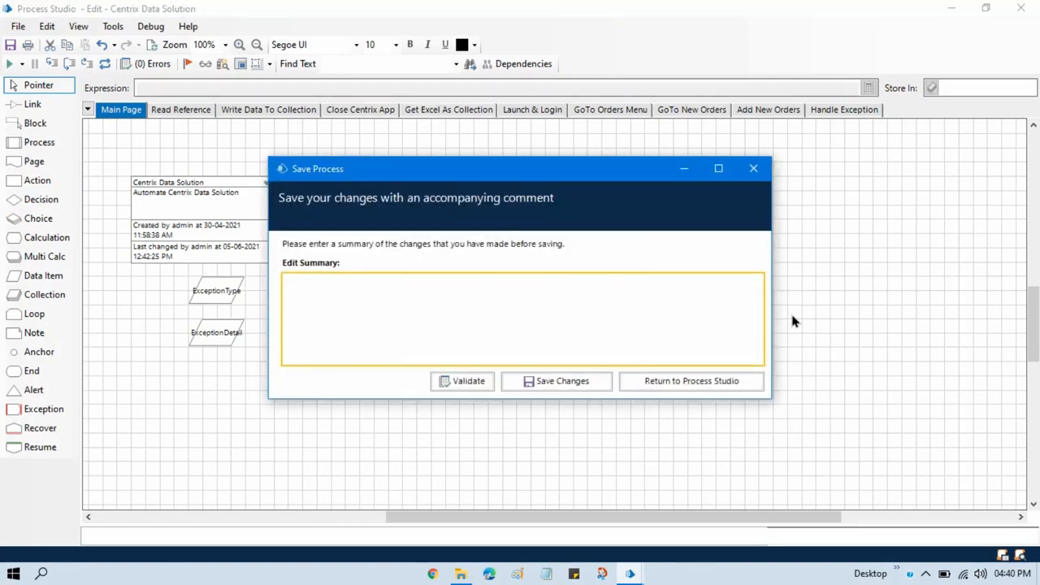
{"action": "type", "text": "Pub"}
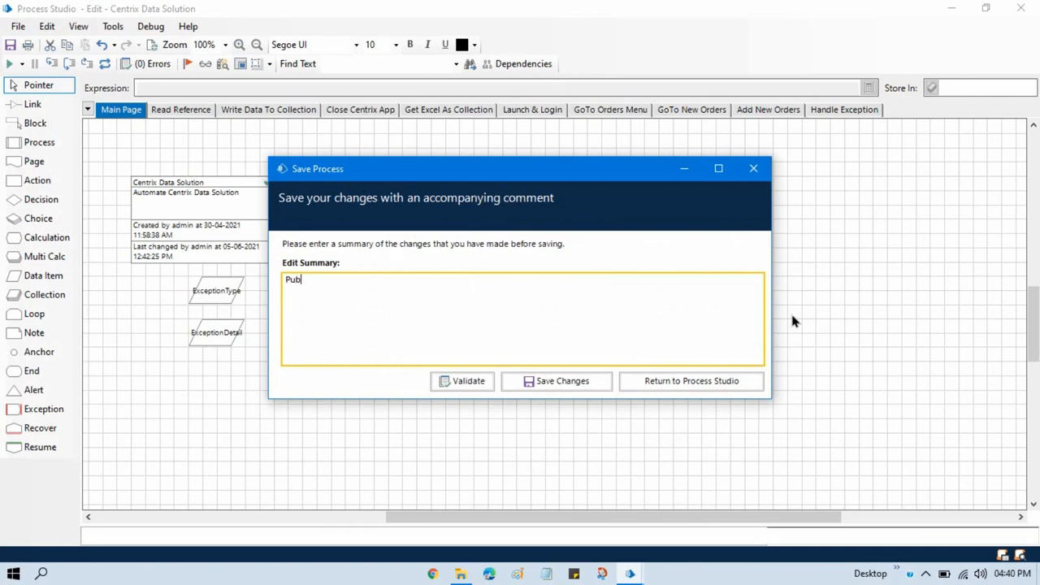
{"action": "type", "text": "lished"}
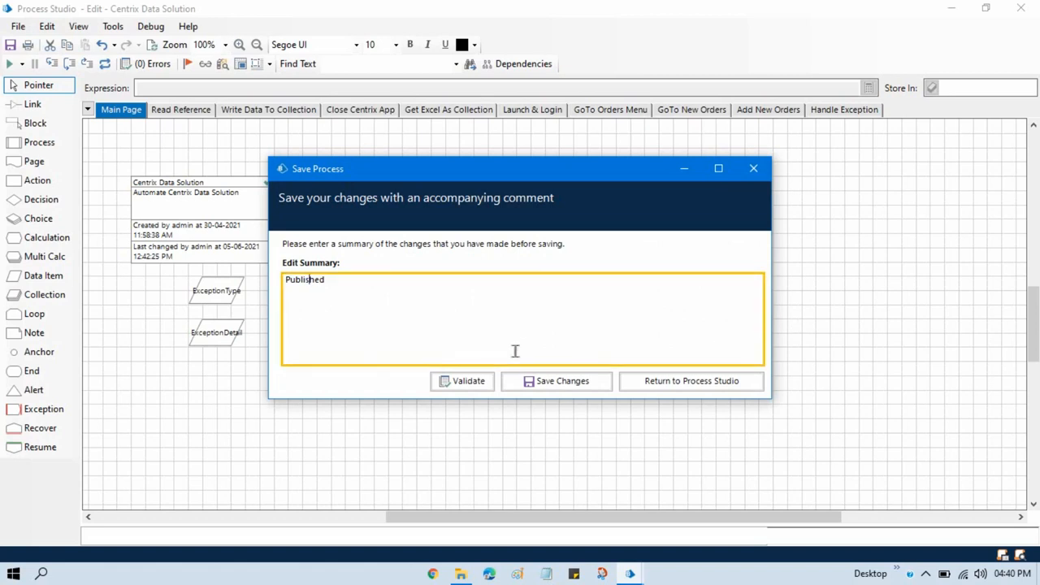
{"action": "left_click", "coordinate": [555, 380]}
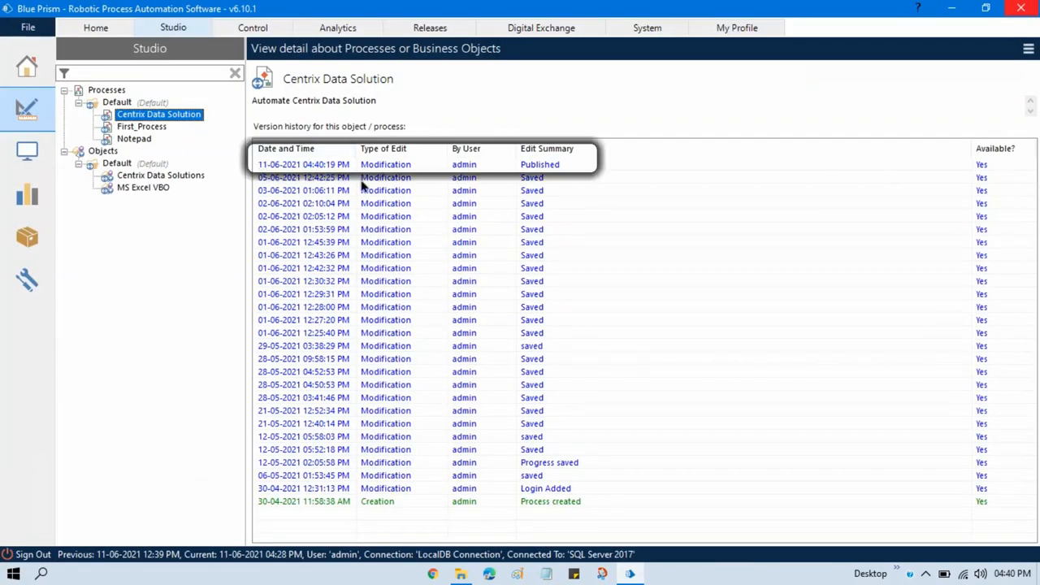
{"action": "mouse_move", "coordinate": [480, 173]}
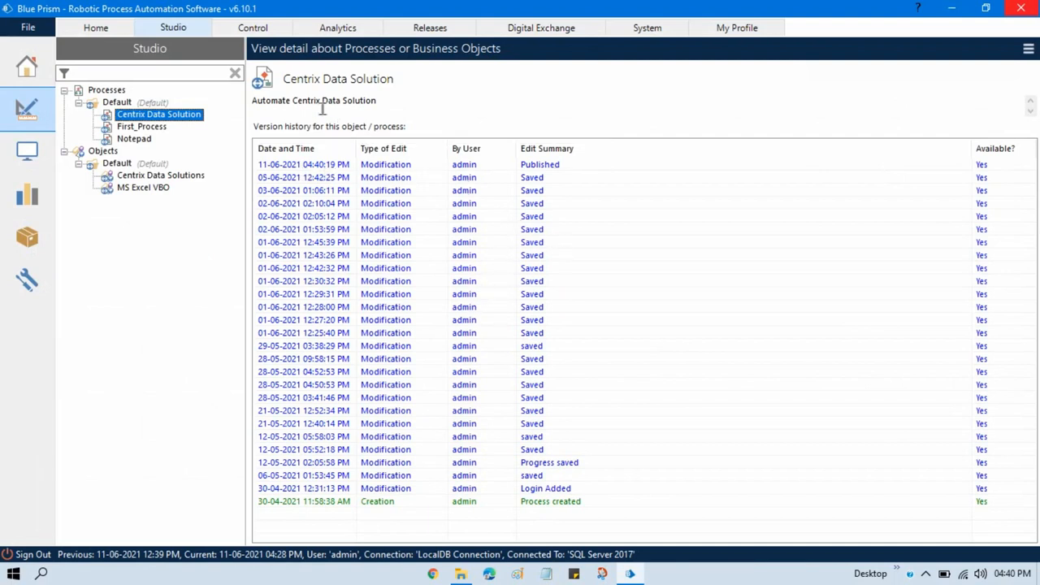
Show the Control area with Centrix Data Solution among Available Processes
{"action": "left_click", "coordinate": [251, 27]}
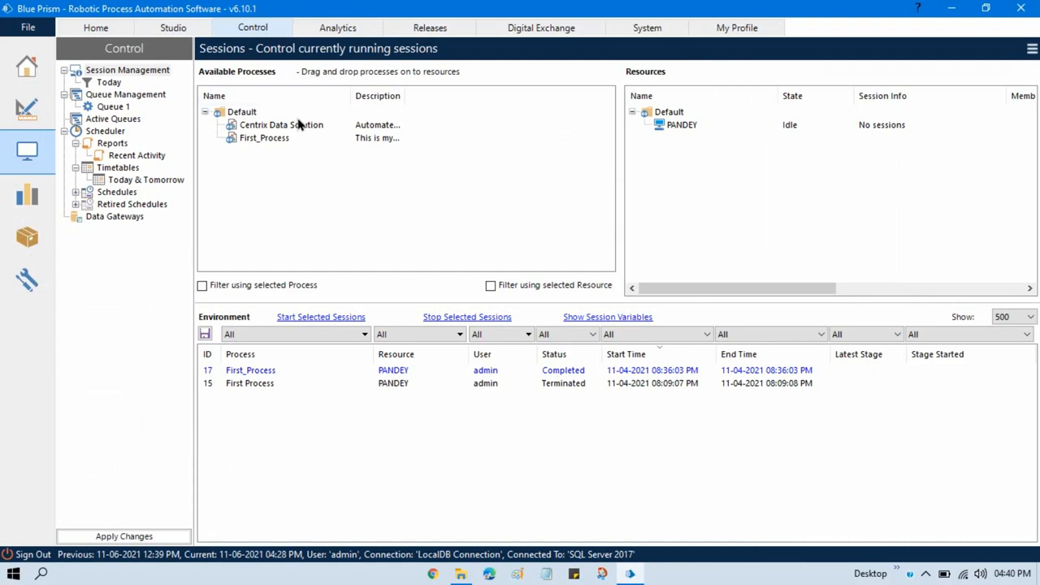
{"action": "mouse_move", "coordinate": [323, 178]}
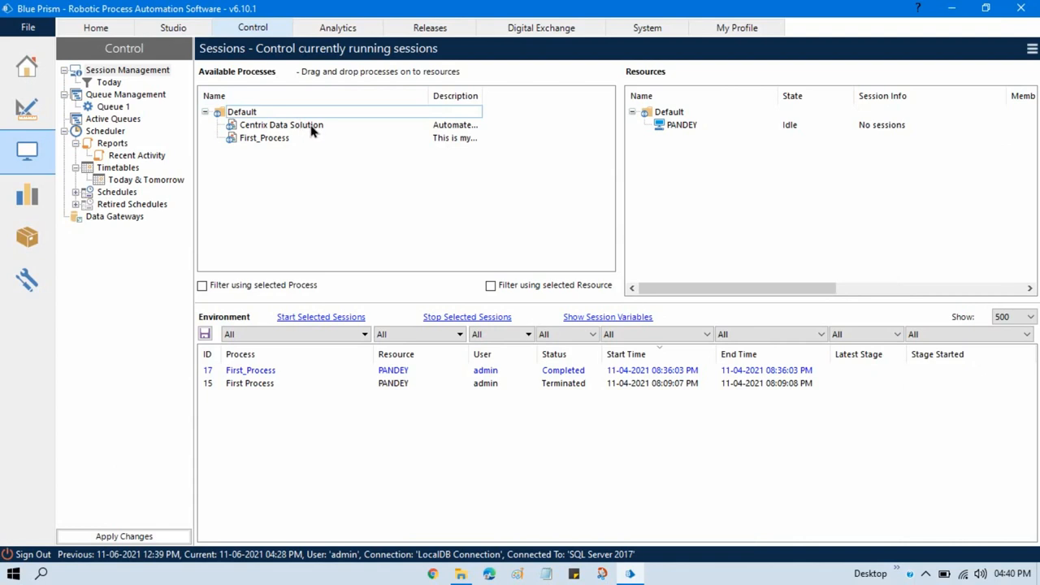
{"action": "mouse_move", "coordinate": [490, 245]}
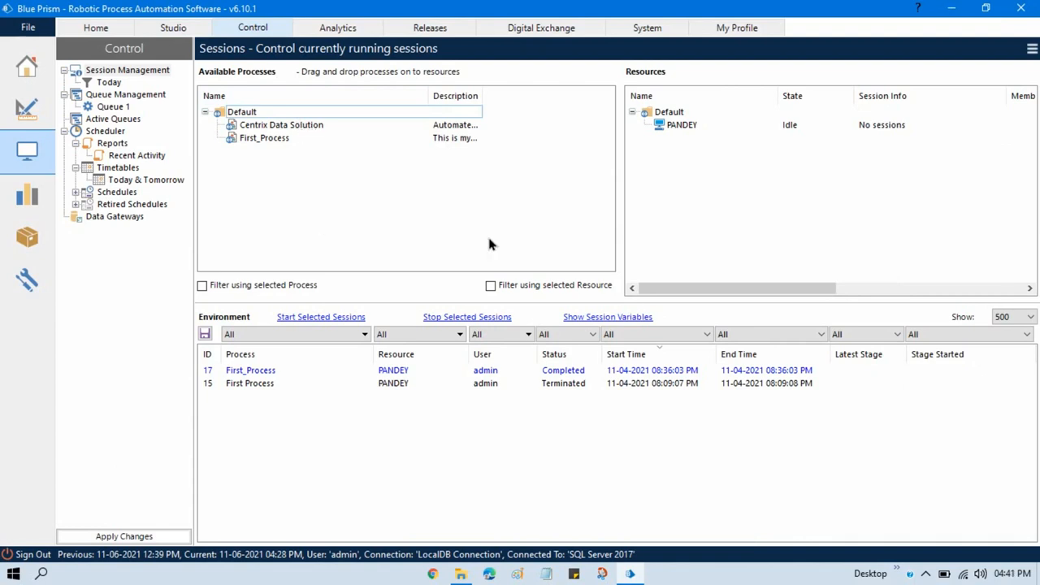